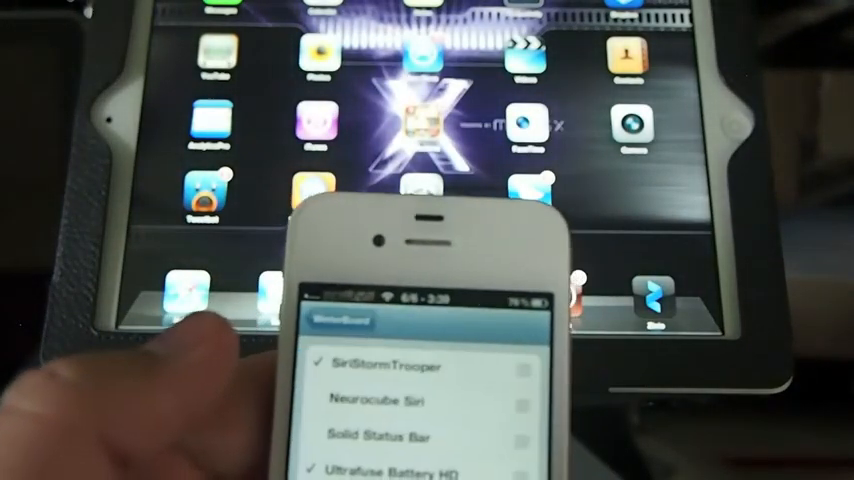
scroll(down, 3)
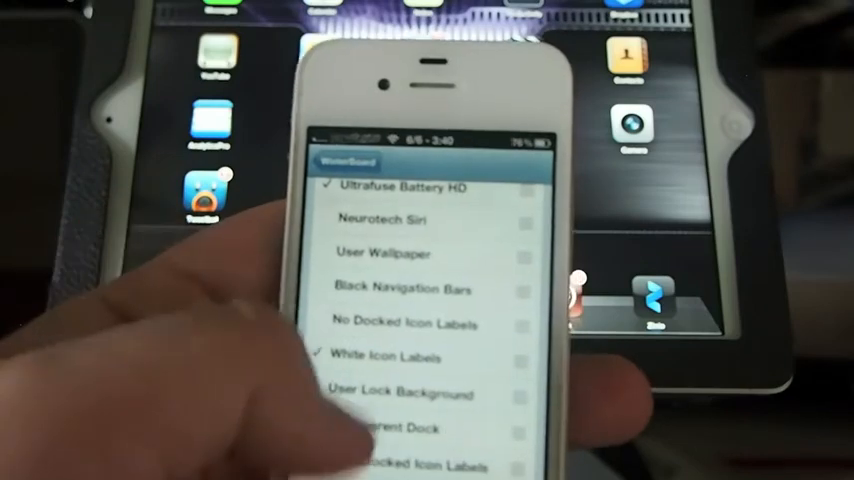
scroll(up, 3)
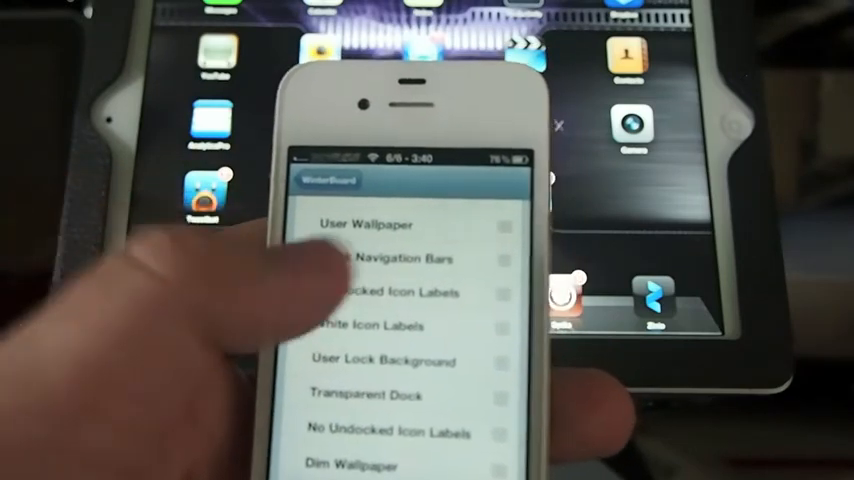